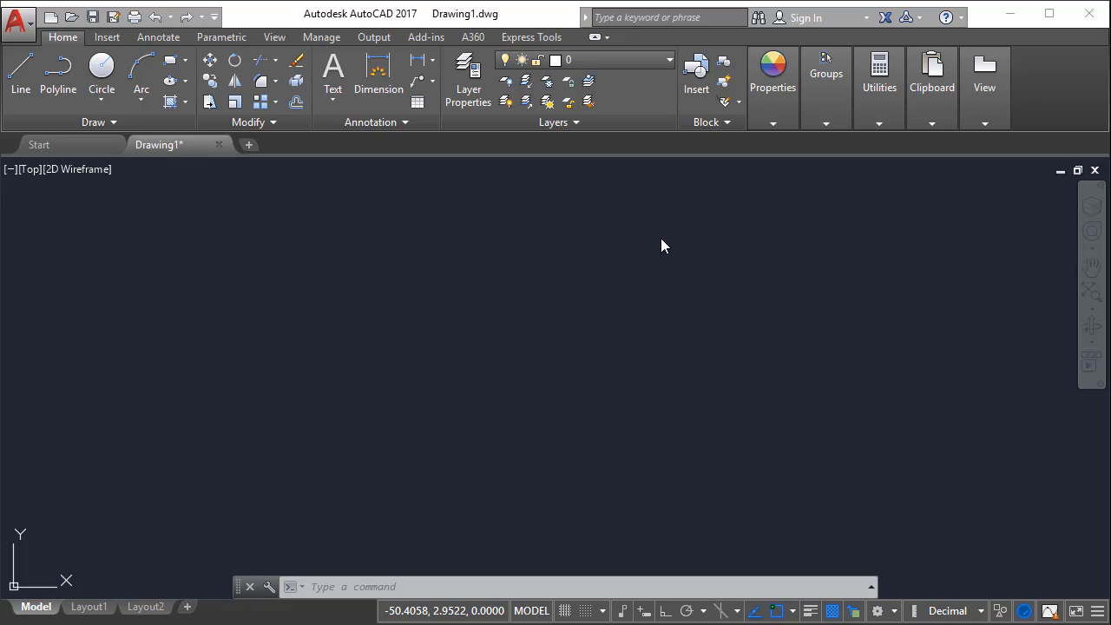
{"action": "mouse_move", "coordinate": [299, 291]}
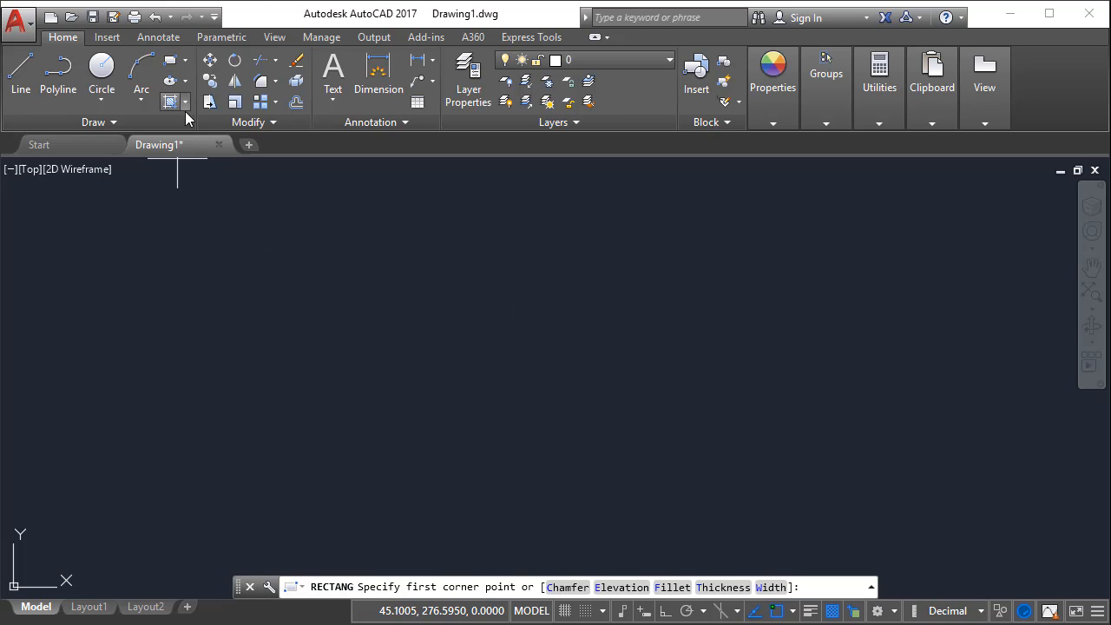
{"action": "mouse_move", "coordinate": [191, 149]}
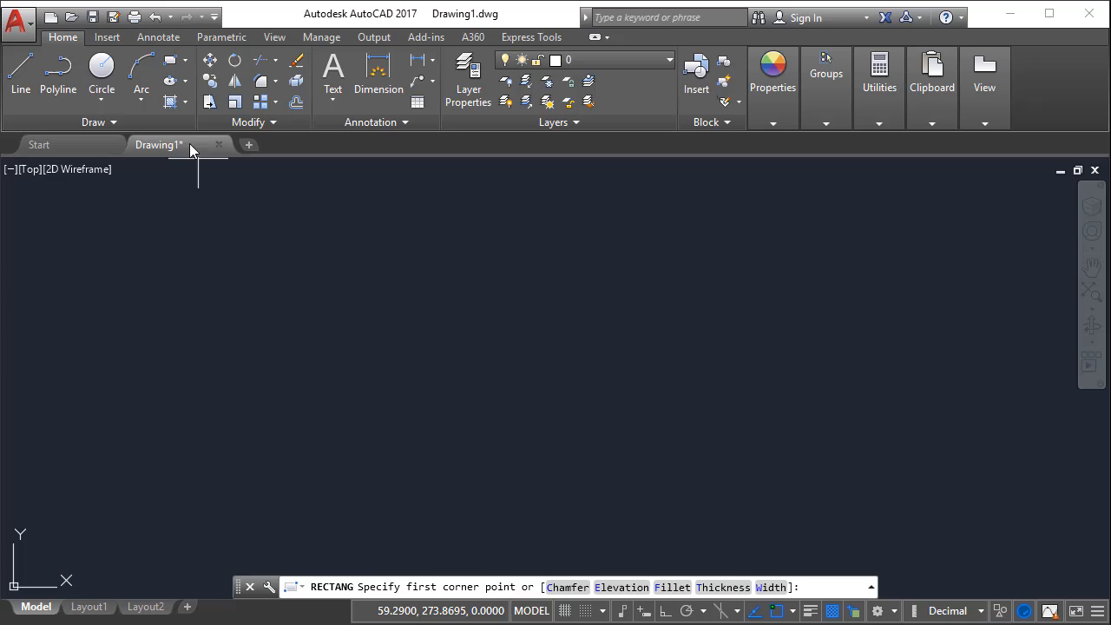
{"action": "mouse_move", "coordinate": [302, 347]}
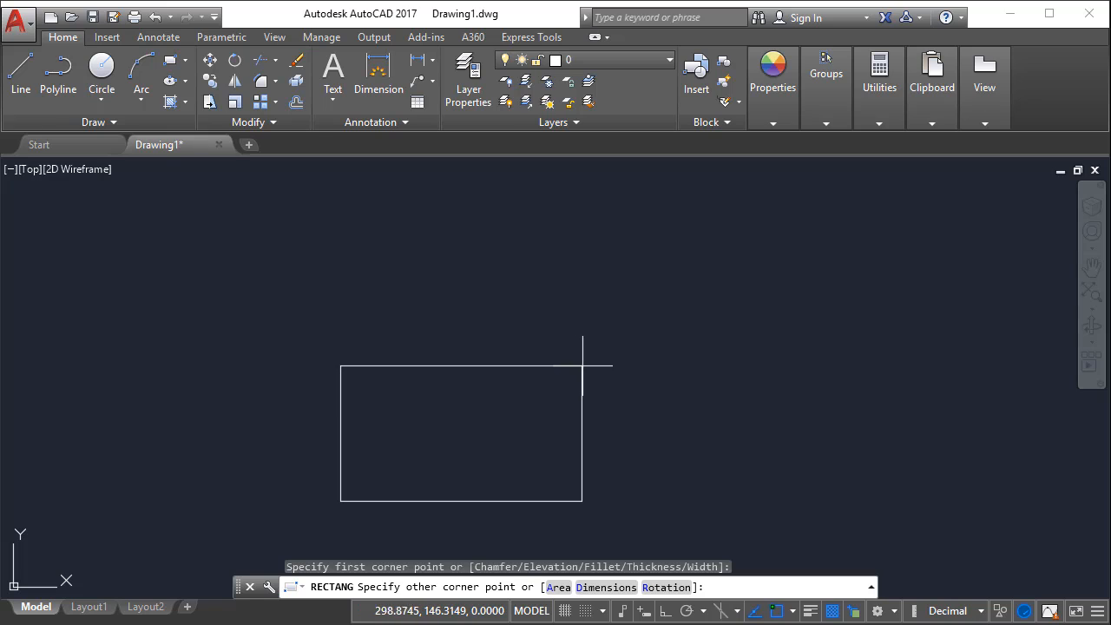
Step: Draw a rectangle near the middle of the empty drawing with RECTANG
{"action": "left_click", "coordinate": [611, 471]}
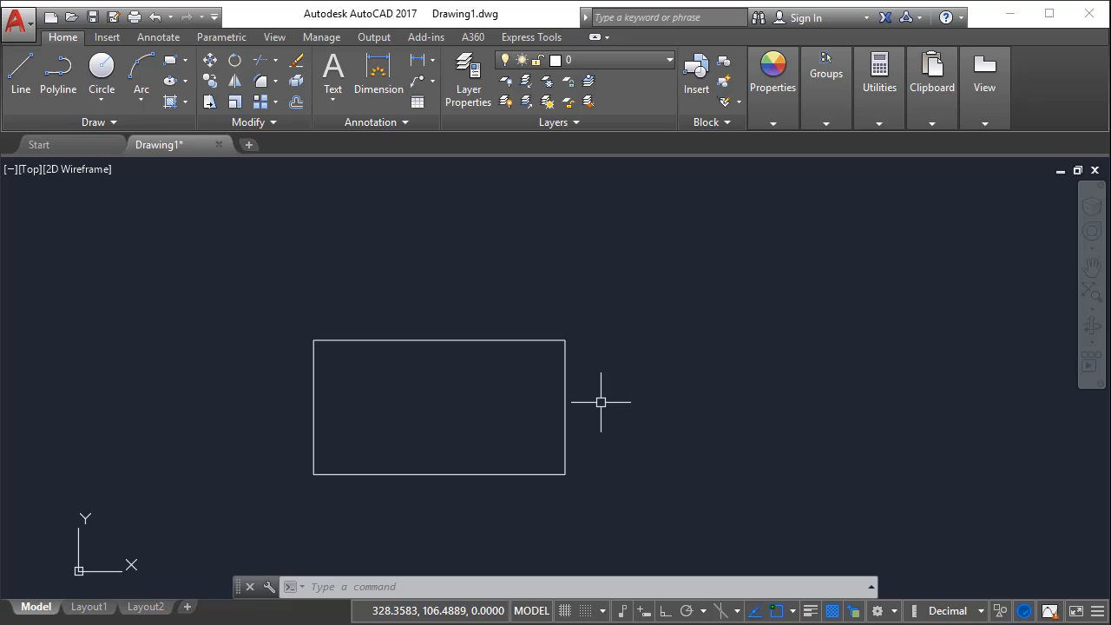
{"action": "mouse_move", "coordinate": [358, 233]}
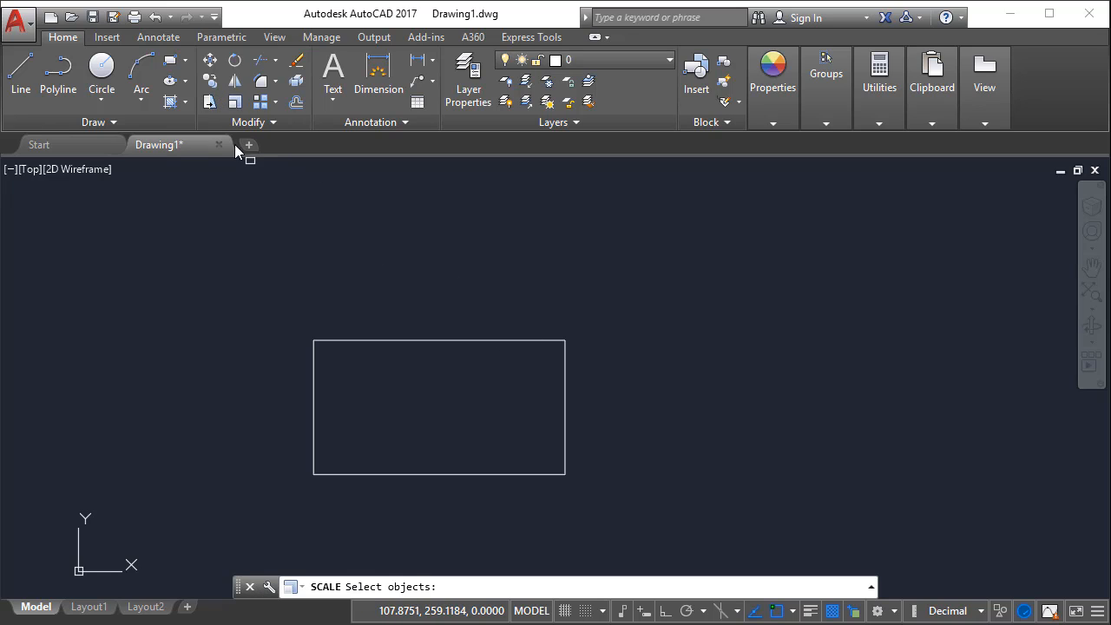
{"action": "mouse_move", "coordinate": [389, 510]}
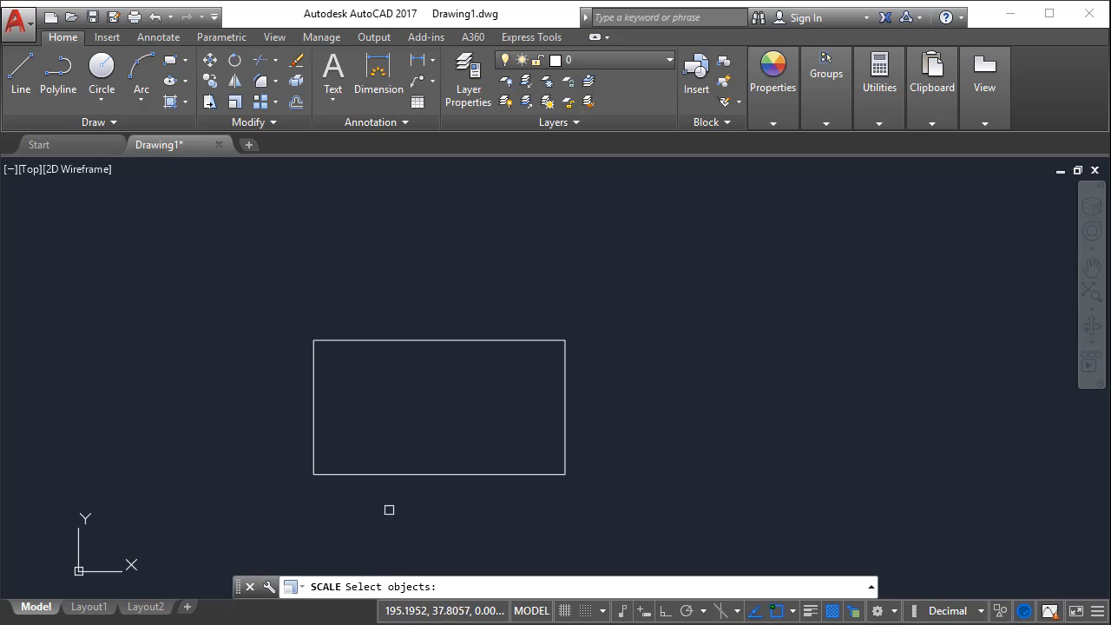
Step: Scale the rectangle by Reference so its bottom edge becomes 500 long
{"action": "left_click", "coordinate": [403, 411]}
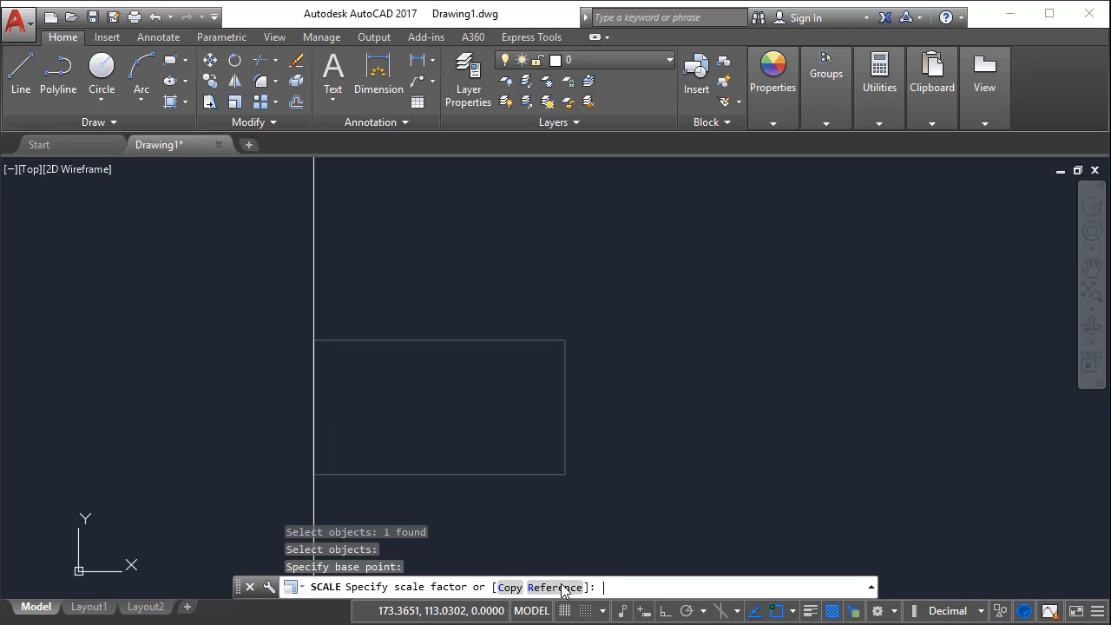
{"action": "type", "text": "R"}
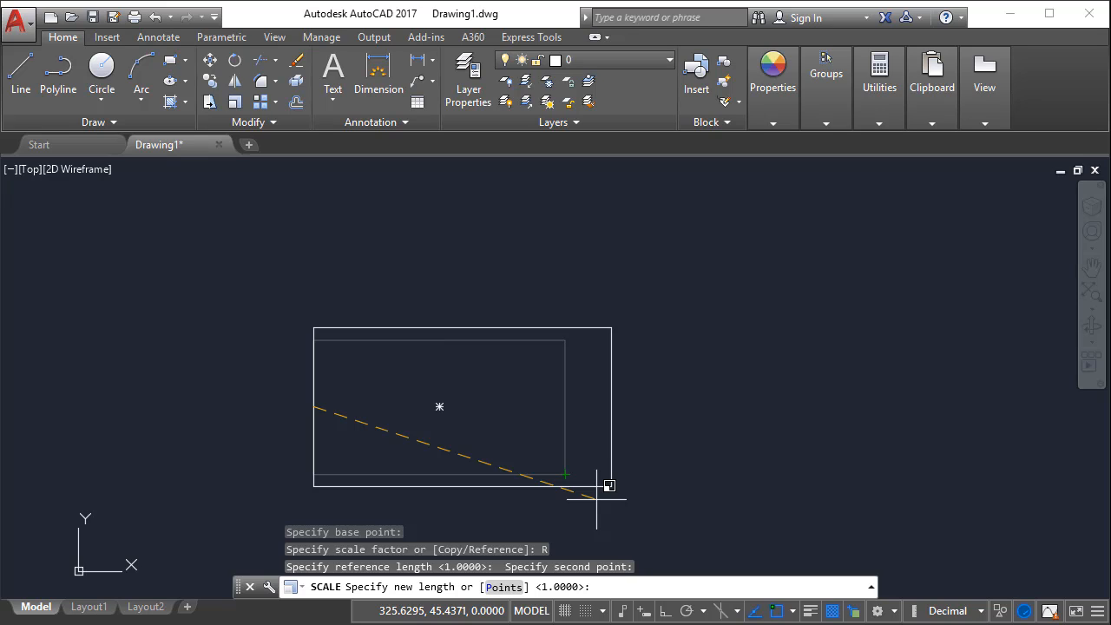
{"action": "type", "text": "50"}
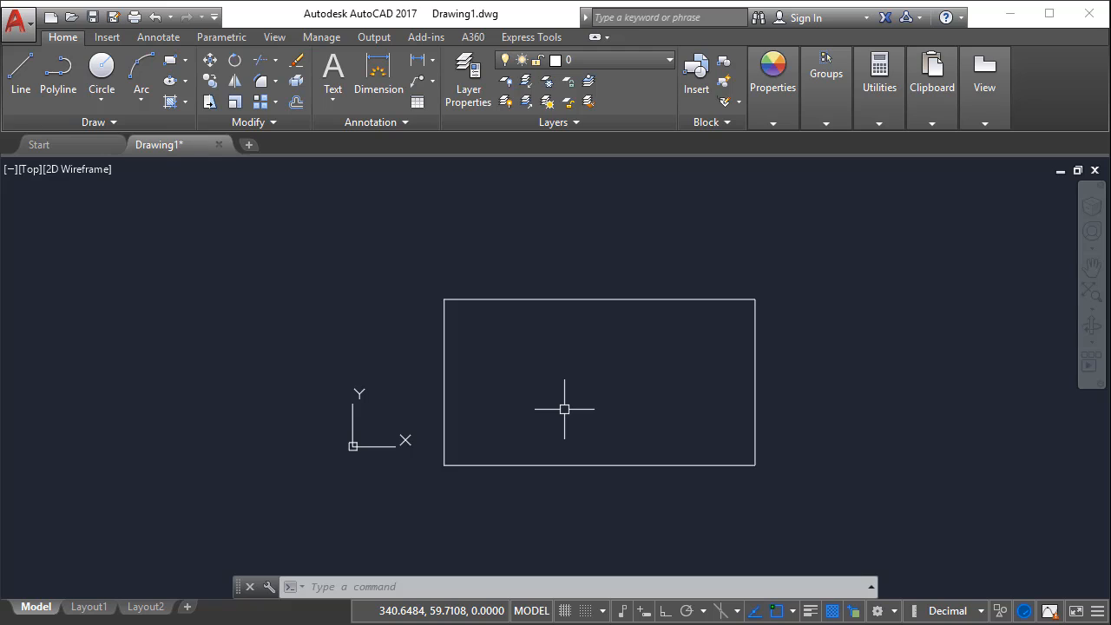
Step: Measure the rectangle's bottom edge with DI, confirming it reads 500.0000
{"action": "type", "text": "DI"}
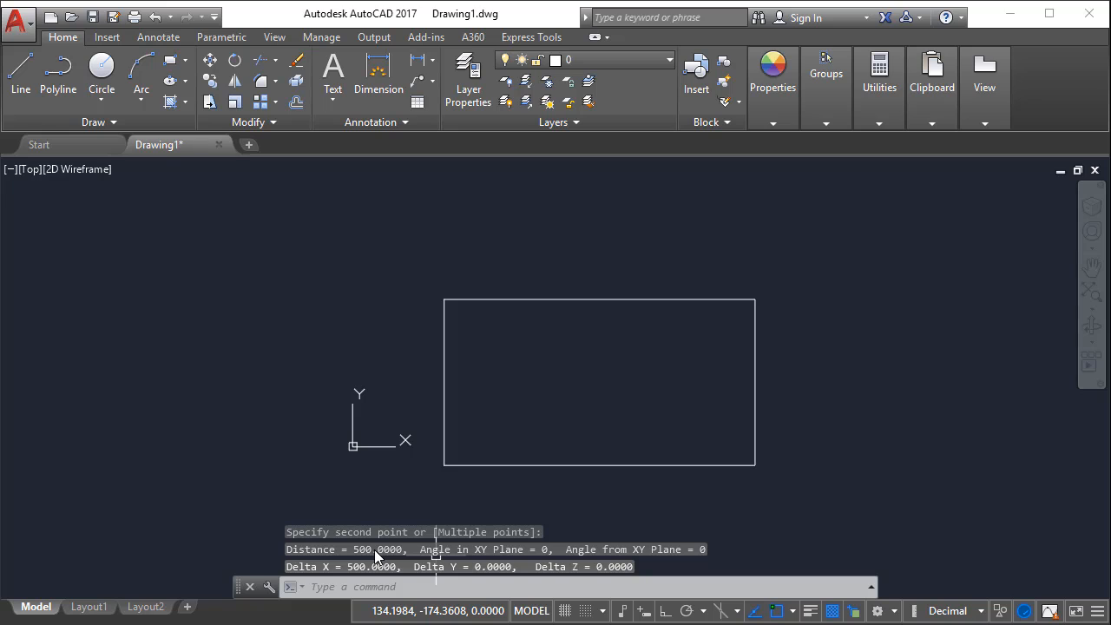
{"action": "mouse_move", "coordinate": [652, 390]}
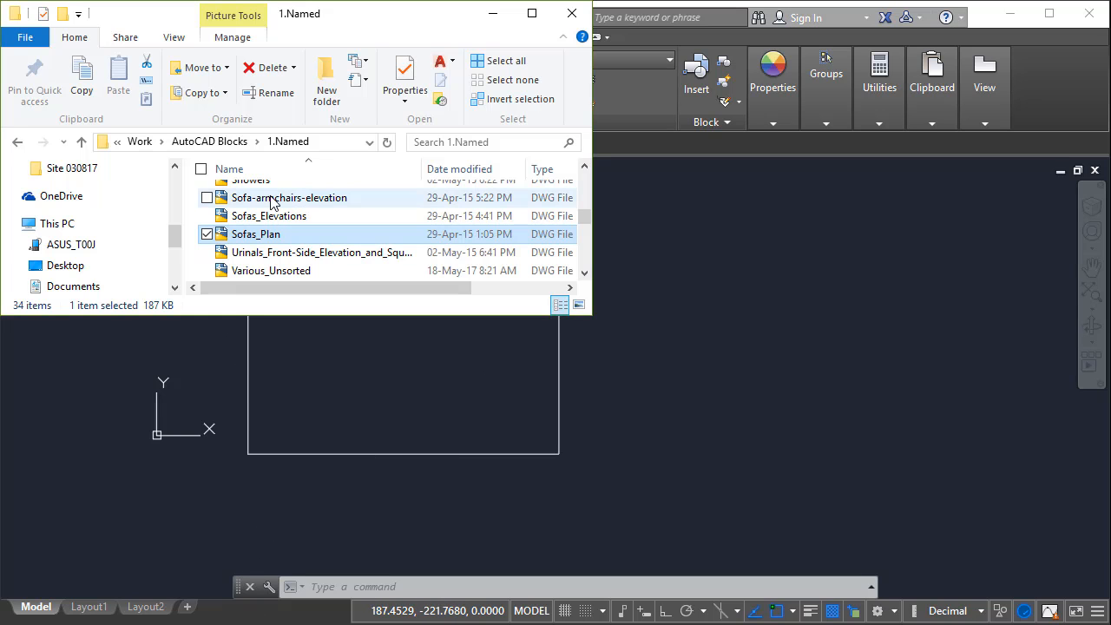
{"action": "mouse_move", "coordinate": [321, 243]}
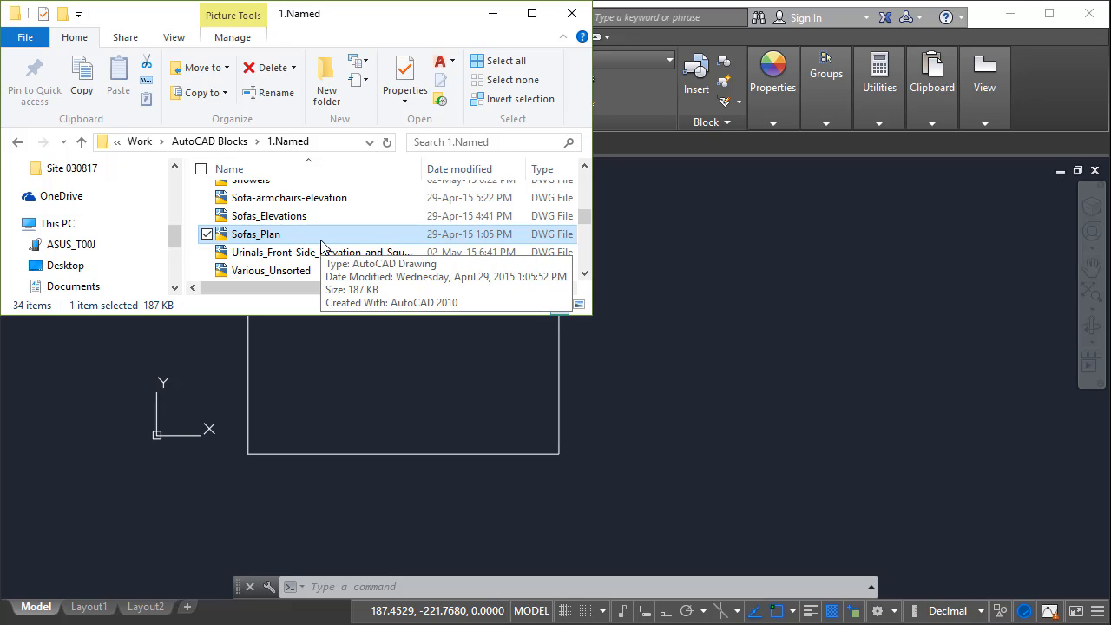
{"action": "mouse_move", "coordinate": [257, 236]}
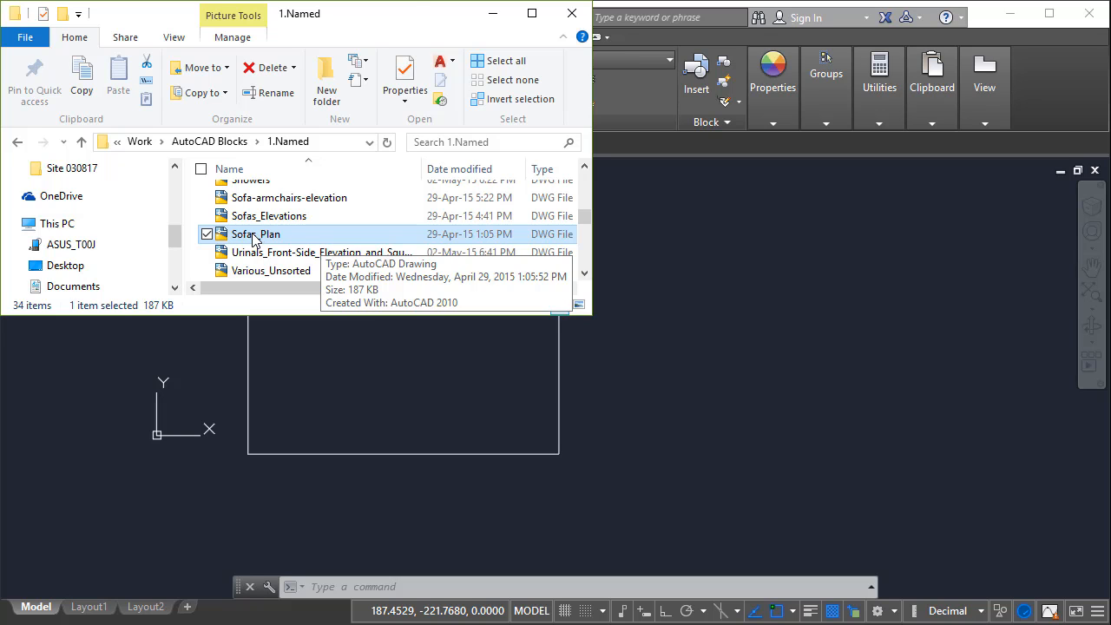
Step: Open the Sofas_Plan DWG from the 1.Named blocks folder in File Explorer
{"action": "double_click", "coordinate": [253, 232]}
{"action": "type", "text": "DI"}
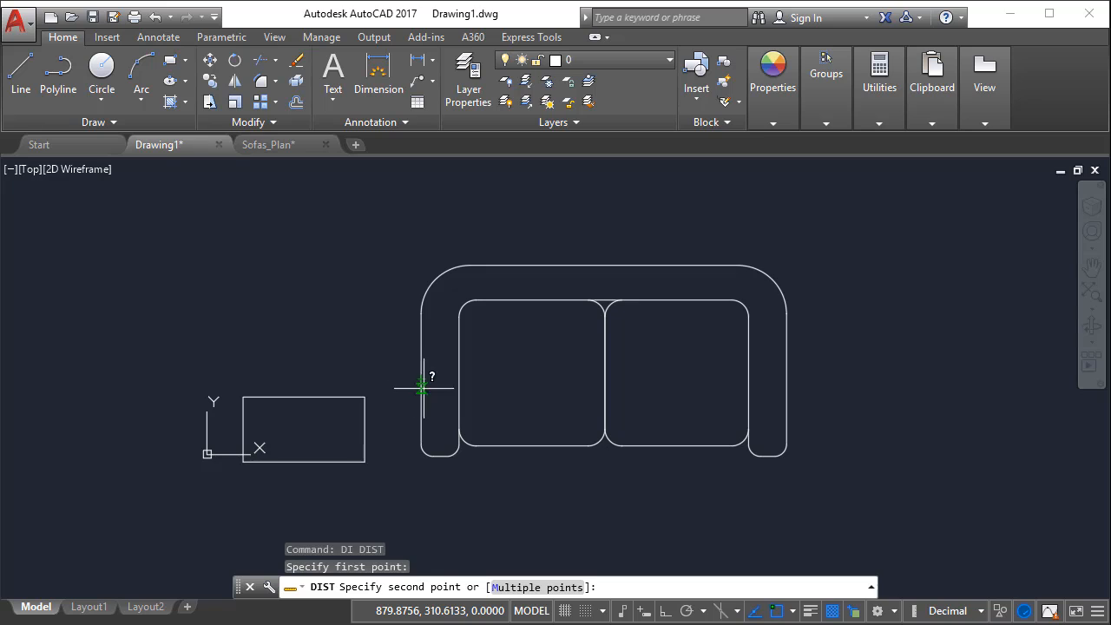
Step: Paste the sofa beside the rectangle and measure its length as 1503.1044 with DI
{"action": "left_click", "coordinate": [791, 380]}
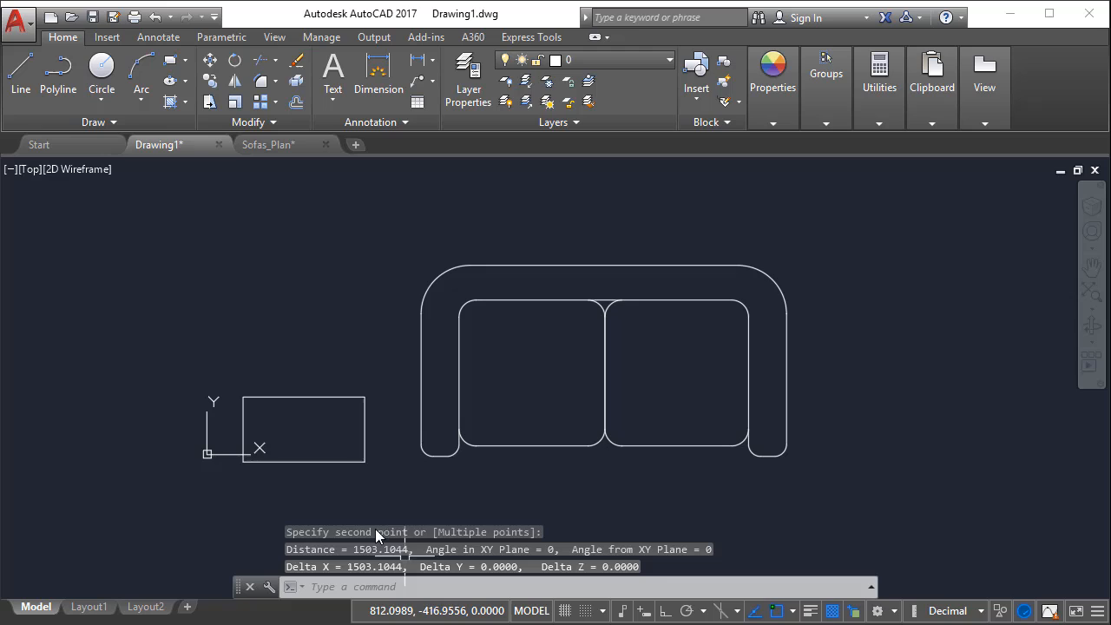
{"action": "mouse_move", "coordinate": [385, 482]}
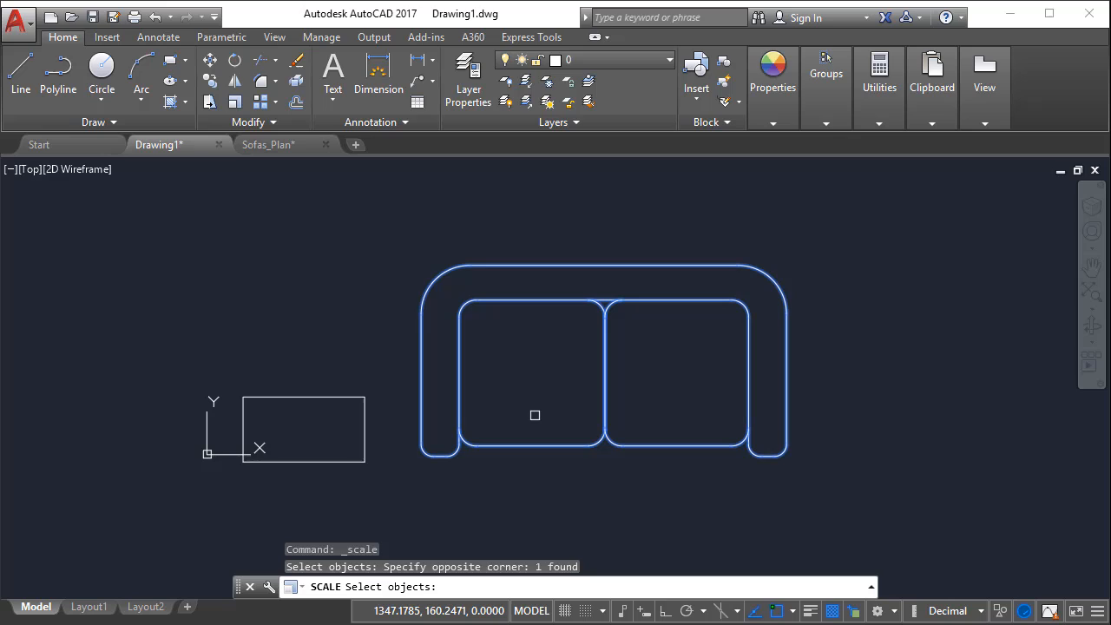
Step: Scale the sofa block by Reference so its overall length becomes 1200
{"action": "key", "text": "enter"}
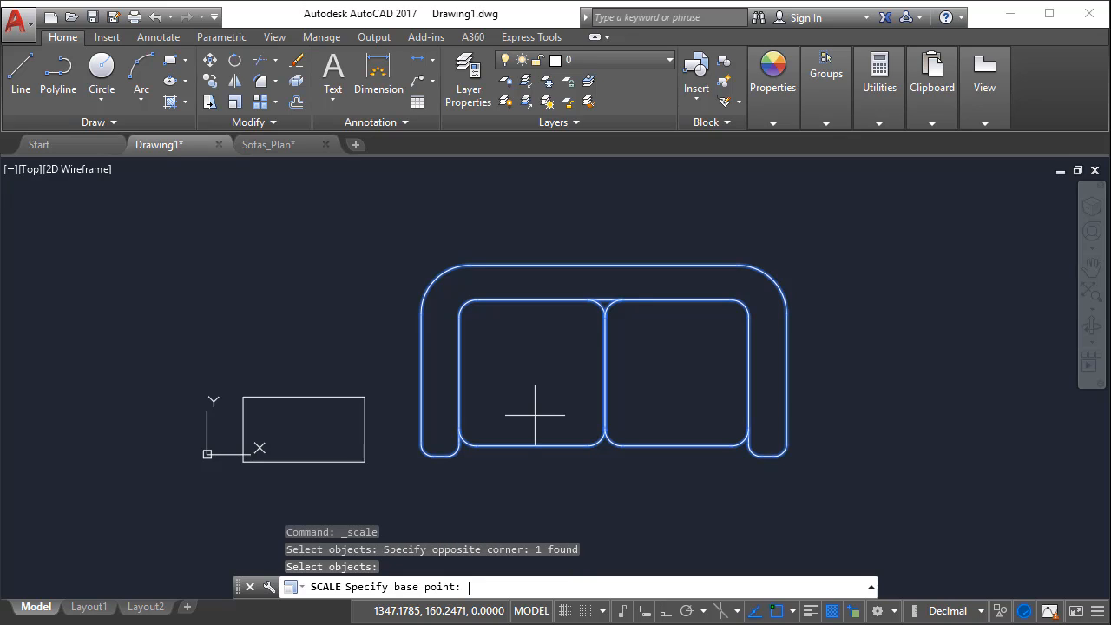
{"action": "mouse_move", "coordinate": [562, 263]}
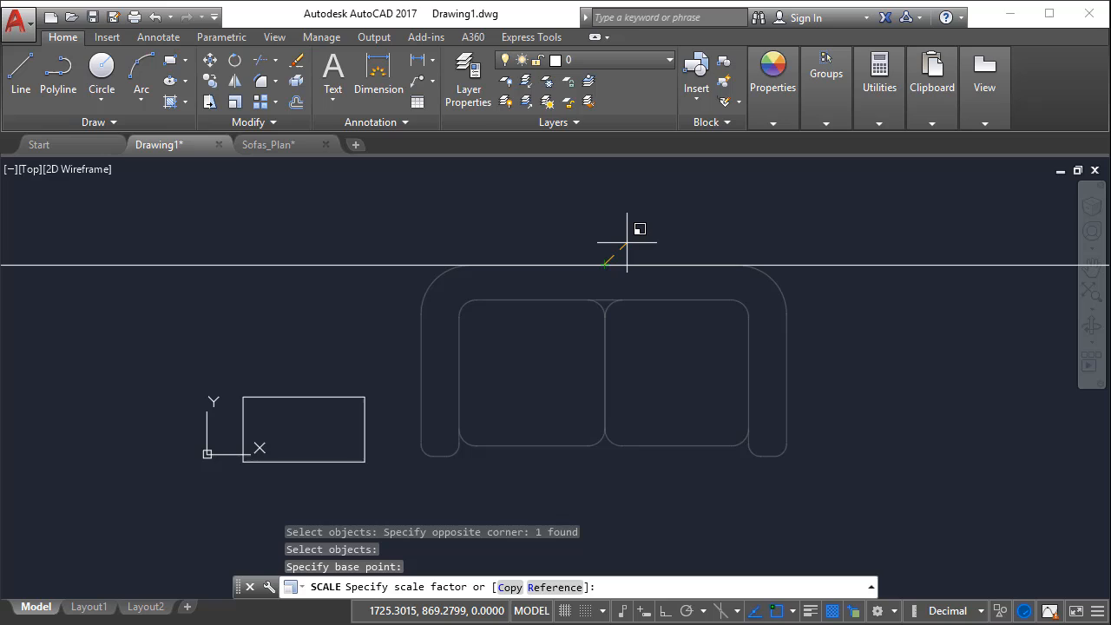
{"action": "mouse_move", "coordinate": [604, 466]}
{"action": "type", "text": "R"}
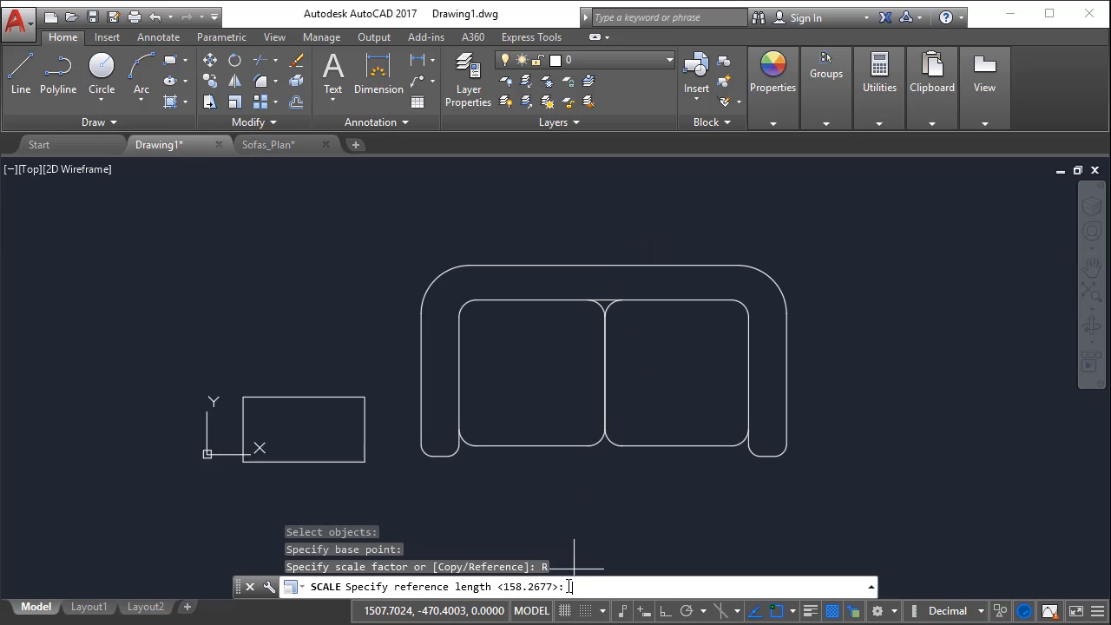
{"action": "mouse_move", "coordinate": [576, 542]}
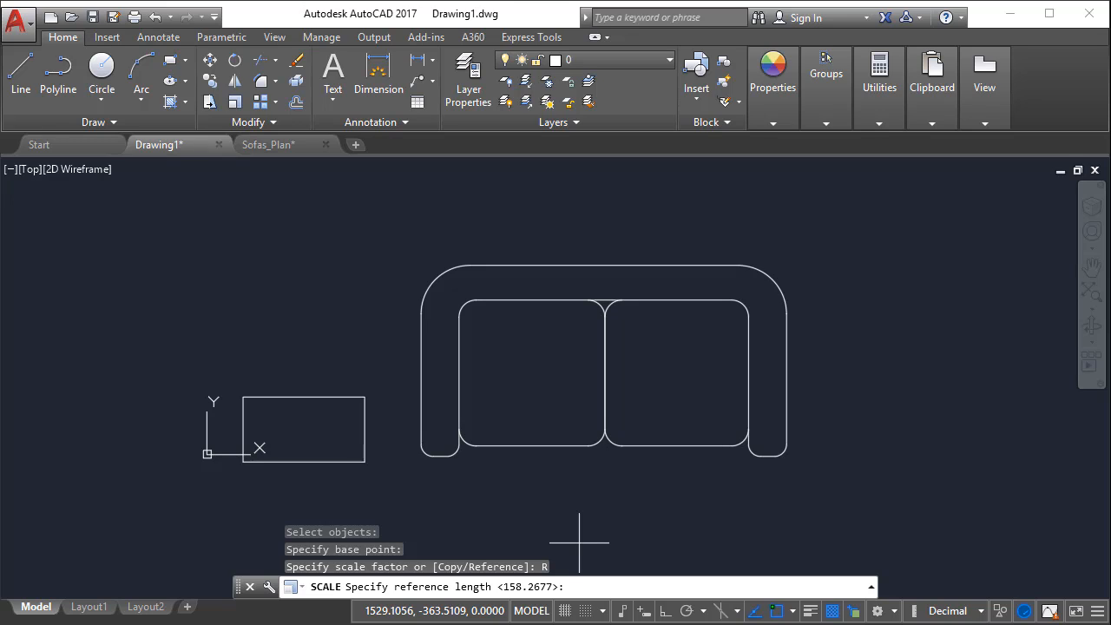
{"action": "mouse_move", "coordinate": [295, 402]}
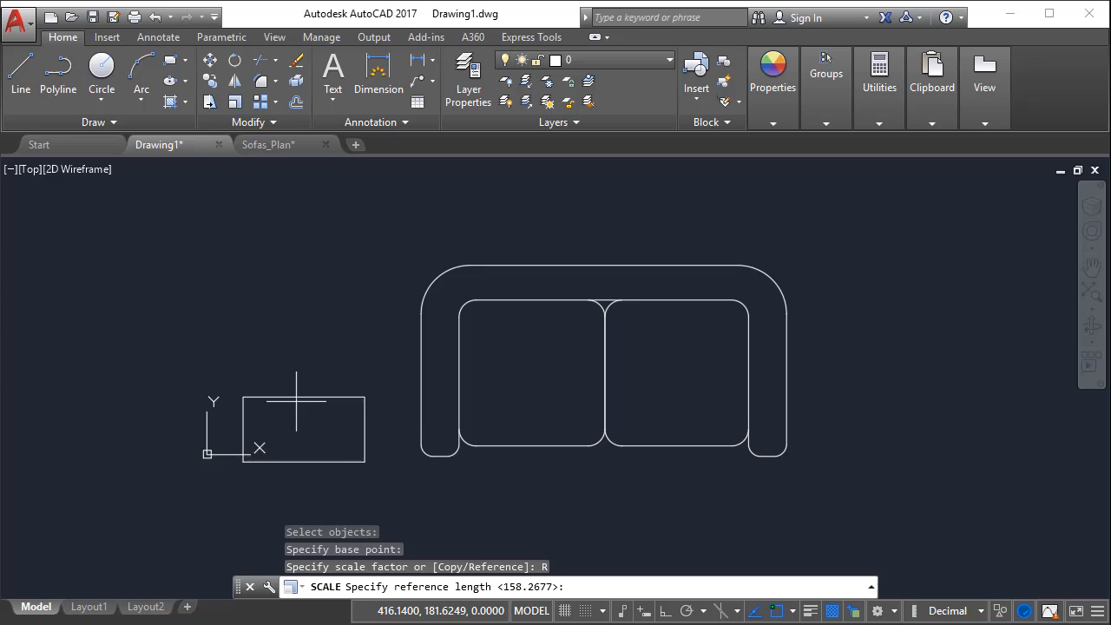
{"action": "mouse_move", "coordinate": [420, 378]}
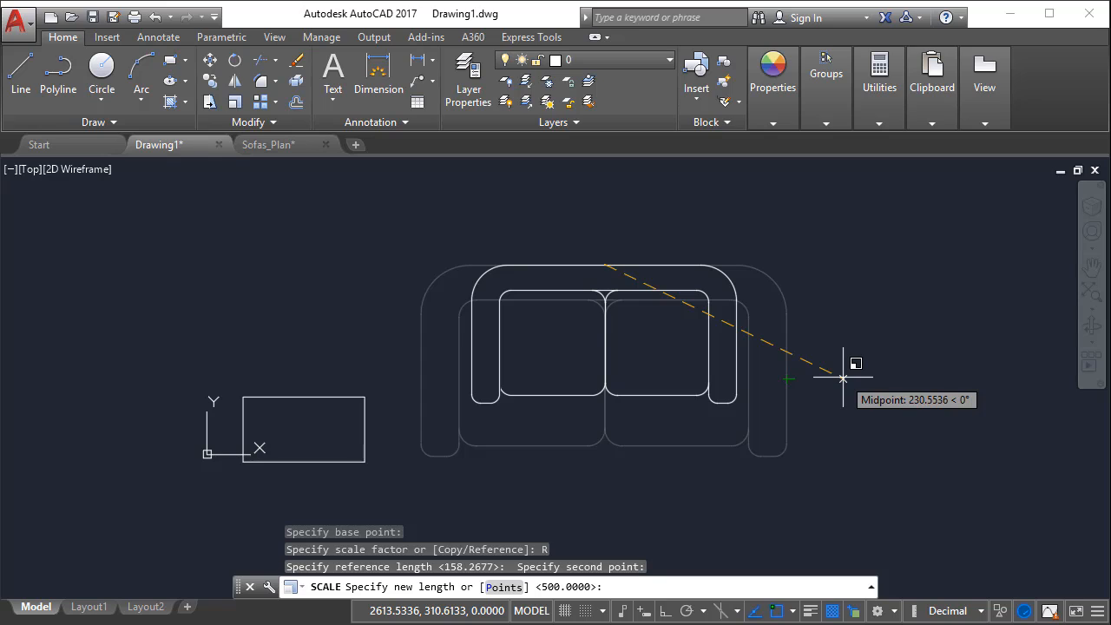
{"action": "type", "text": "1200"}
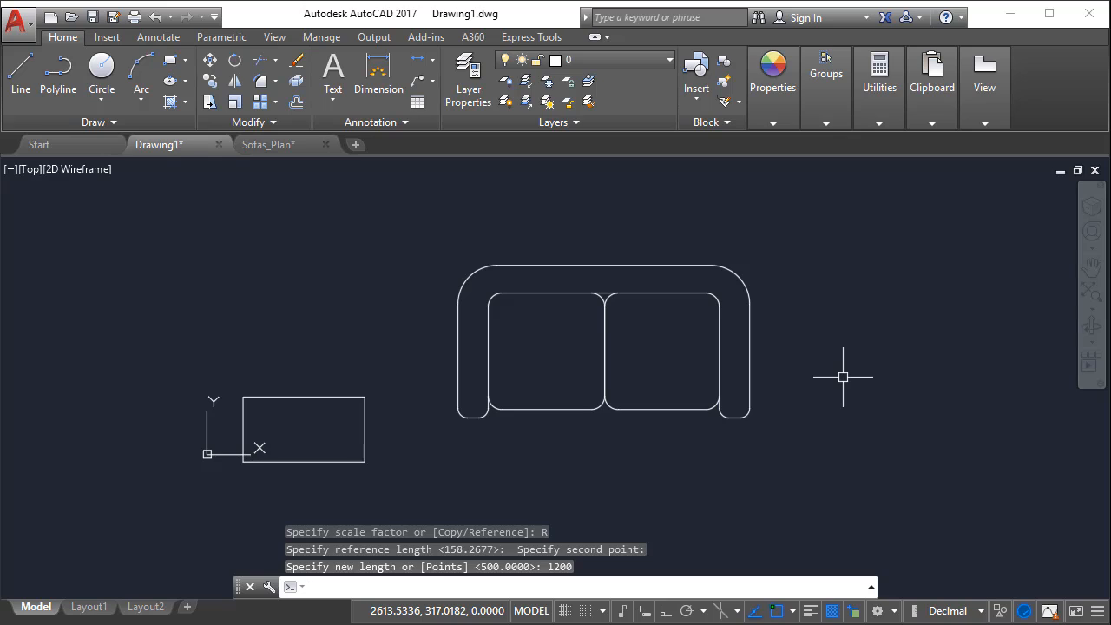
Step: Measure across the scaled sofa with DI, confirming it reads 1200.0000
{"action": "type", "text": "di"}
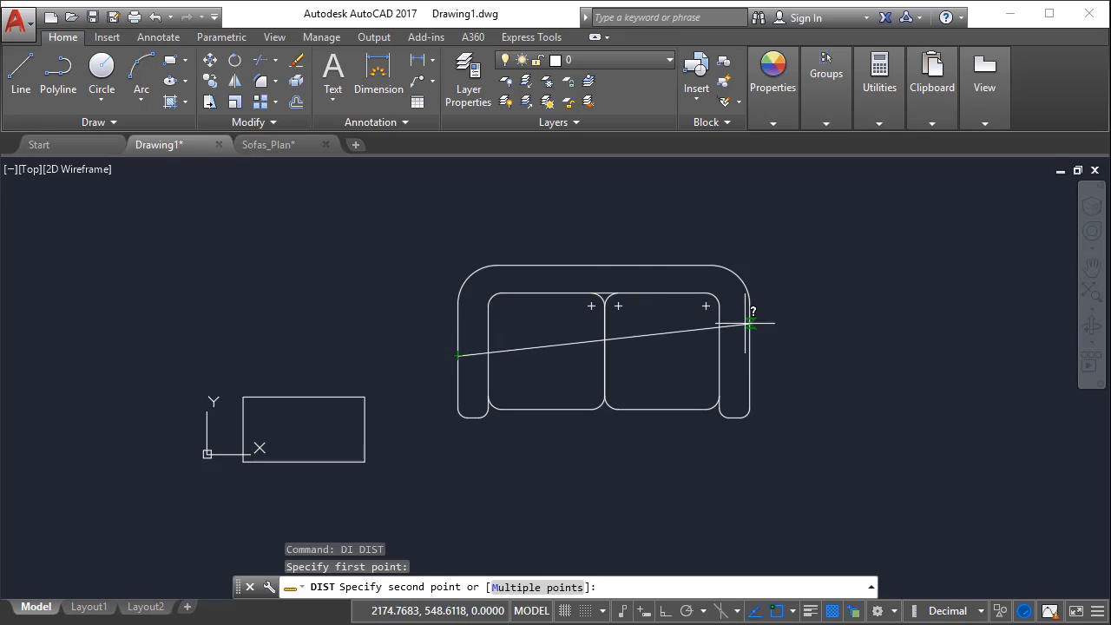
{"action": "left_click", "coordinate": [748, 326]}
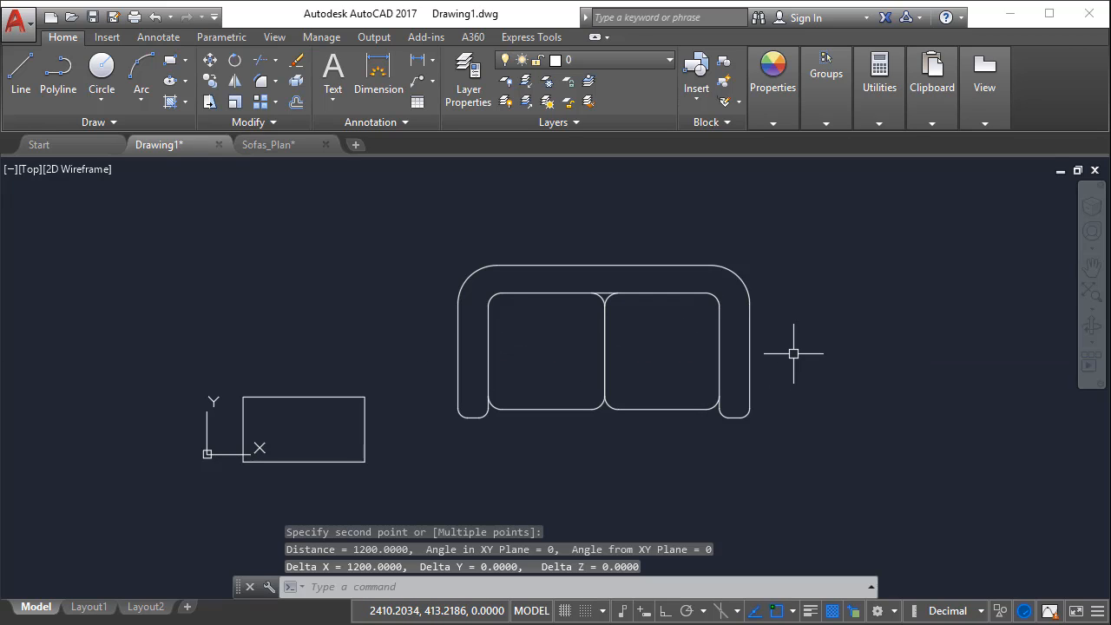